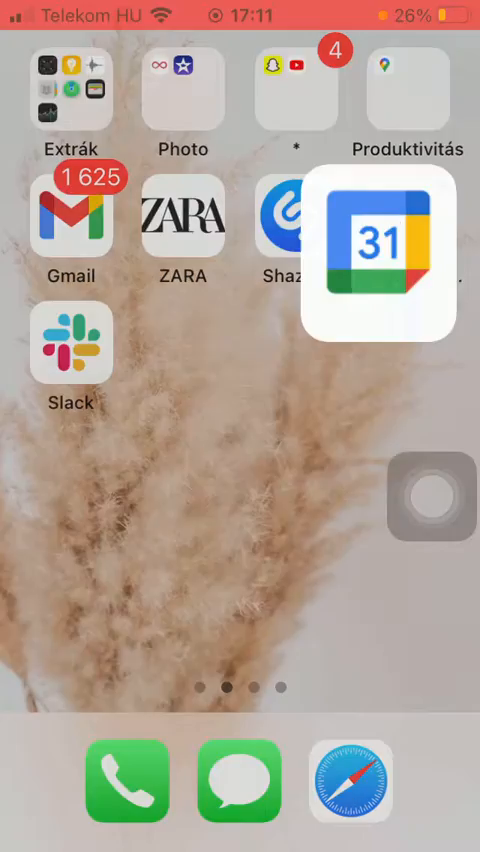
- Launch Google Calendar from the home screen and reveal its side navigation panel
left_click(376, 240)
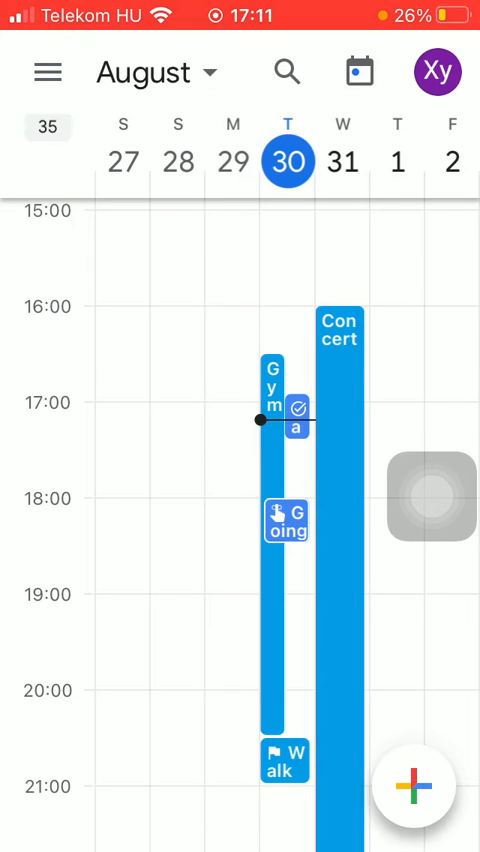
left_click(48, 72)
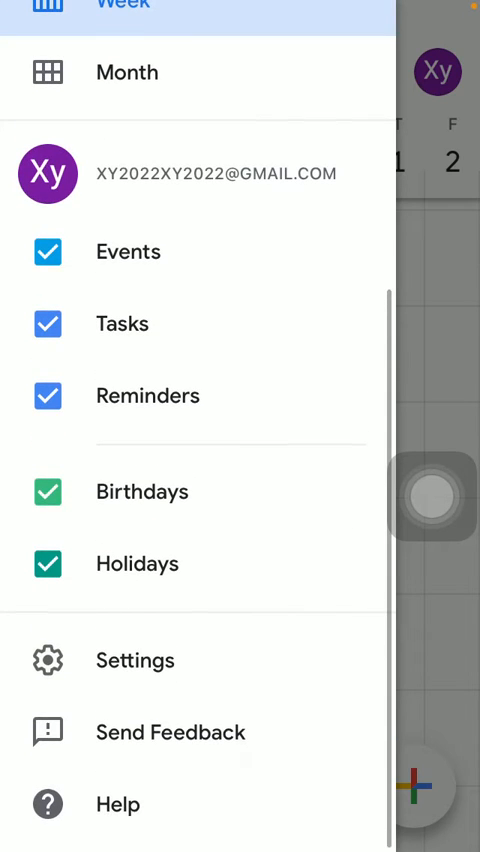
- Reach the General settings page and scroll to the event display options
left_click(136, 660)
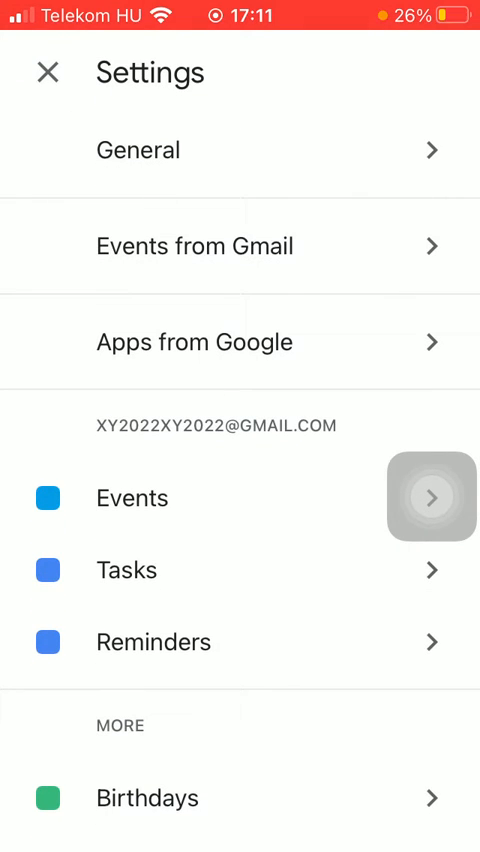
left_click(138, 148)
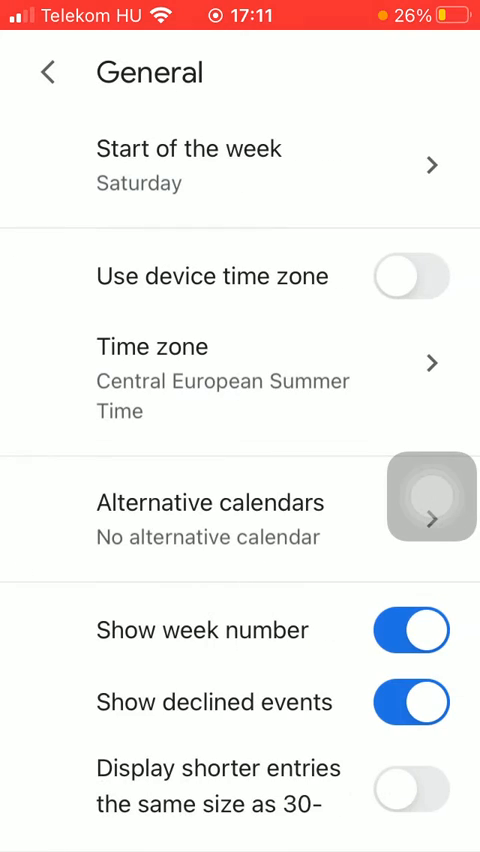
scroll("down", 3)
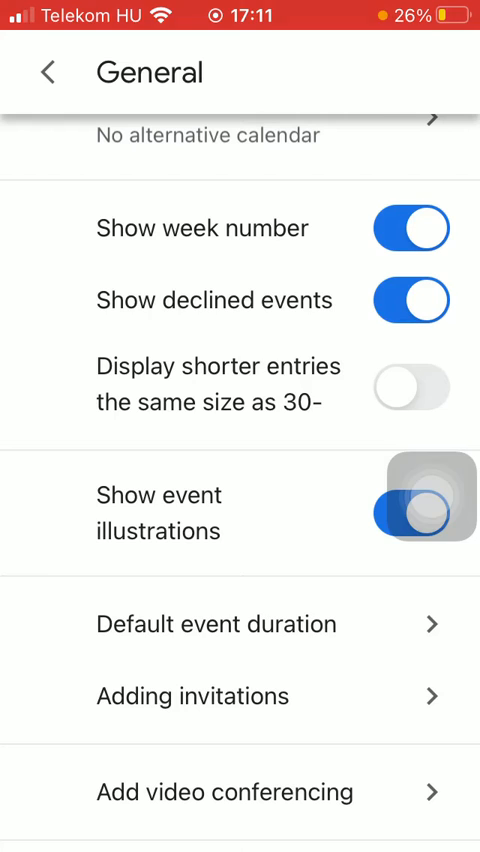
- Toggle 'Show event illustrations' off and back on, then return to the calendar
left_click(408, 512)
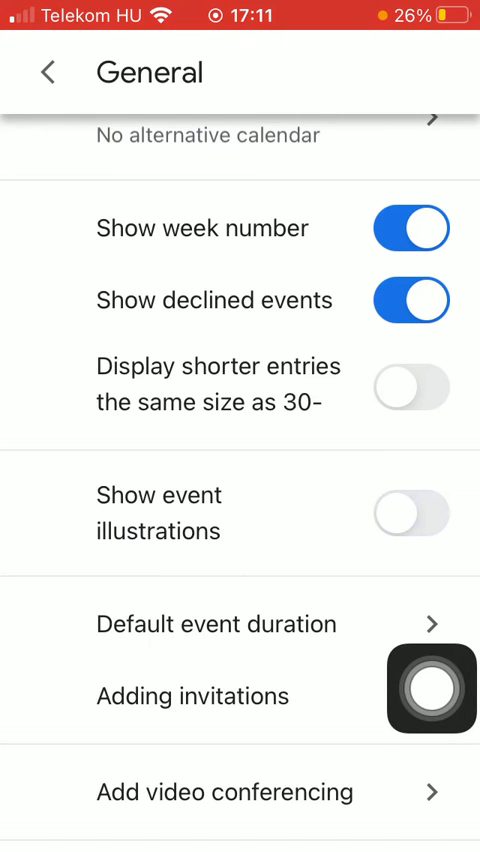
left_click(408, 512)
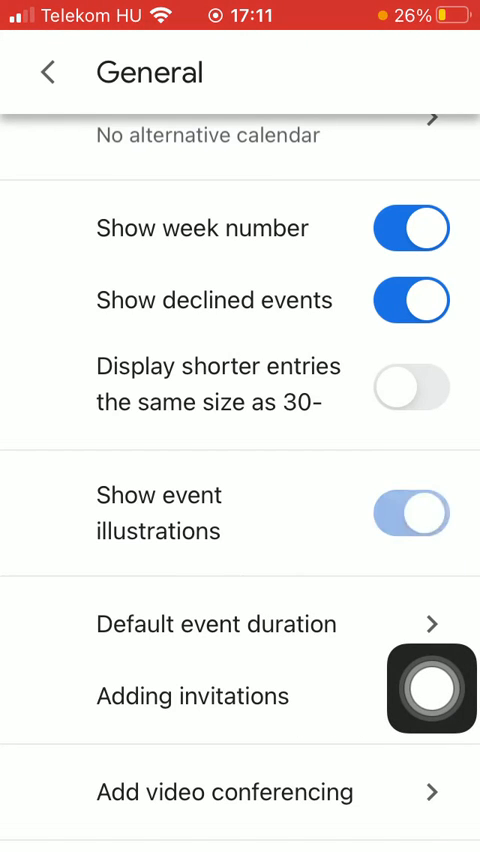
left_click(44, 72)
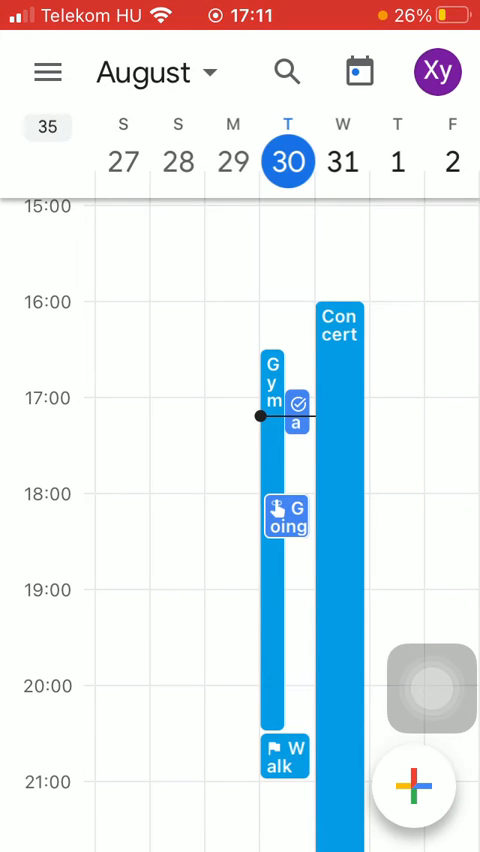
- Scroll the week view to the evening hours showing the Concert, Gym and Walk events
scroll("down", 3)
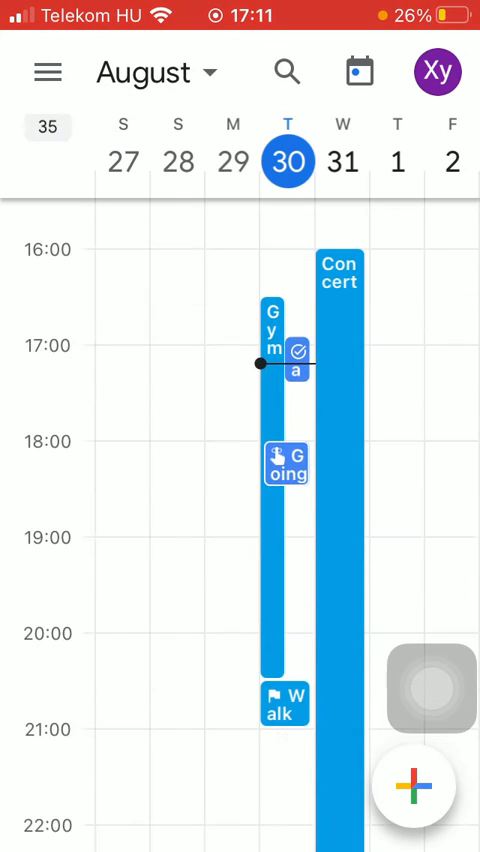